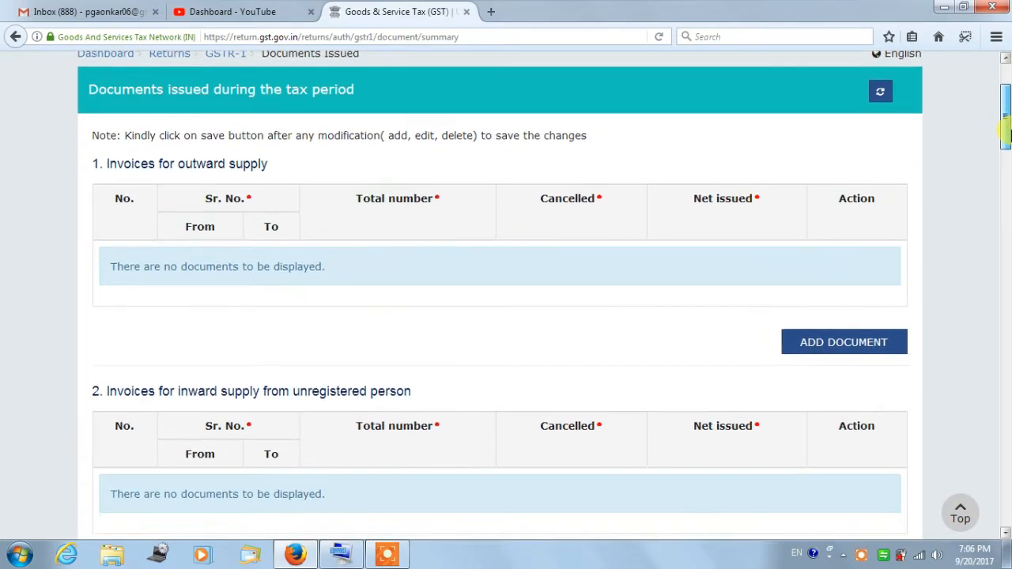
- Add a new document row under Invoices for outward supply
scroll("down", 3)
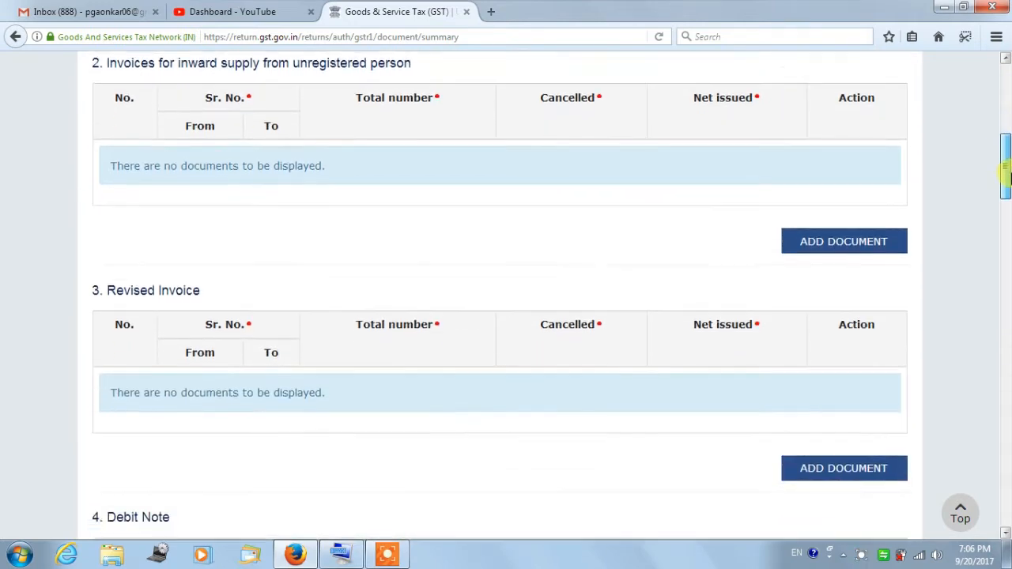
scroll("down", 3)
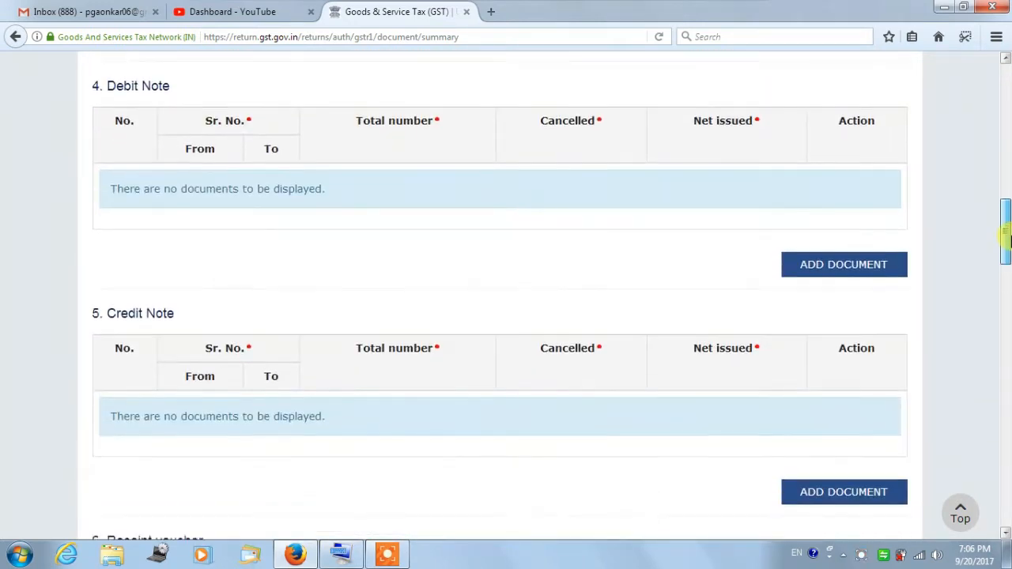
scroll("down", 3)
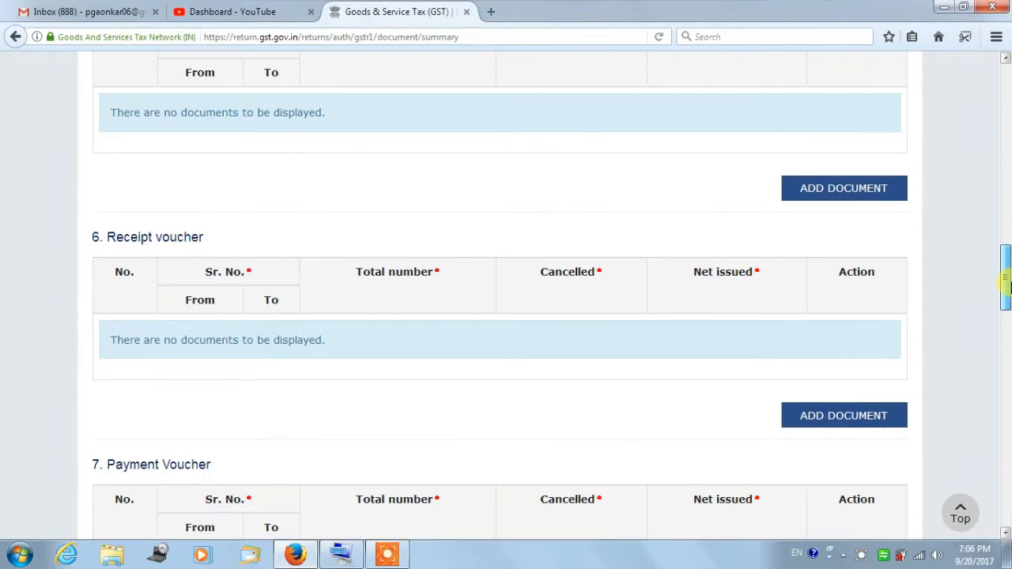
scroll("down", 3)
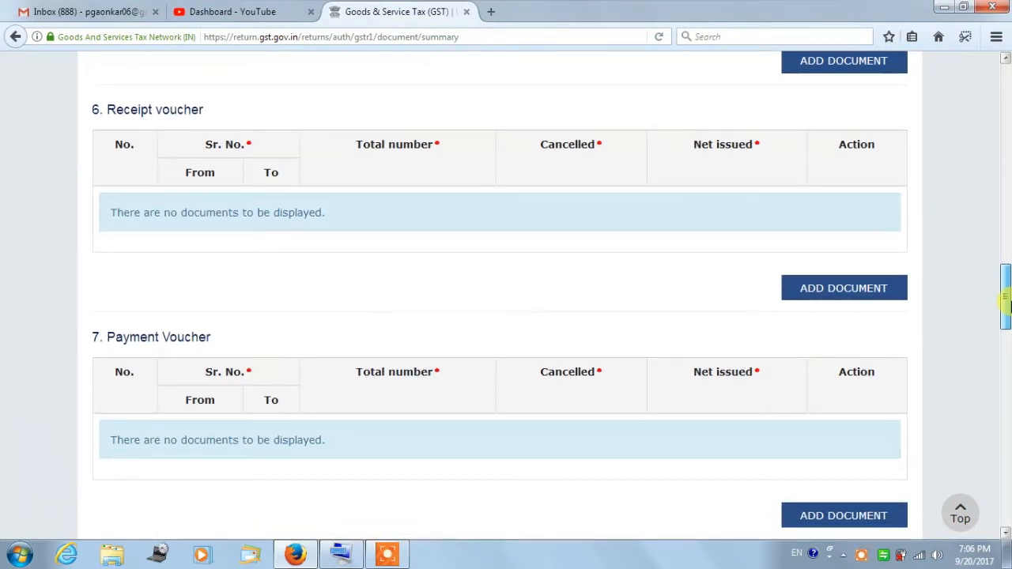
scroll("up", 3)
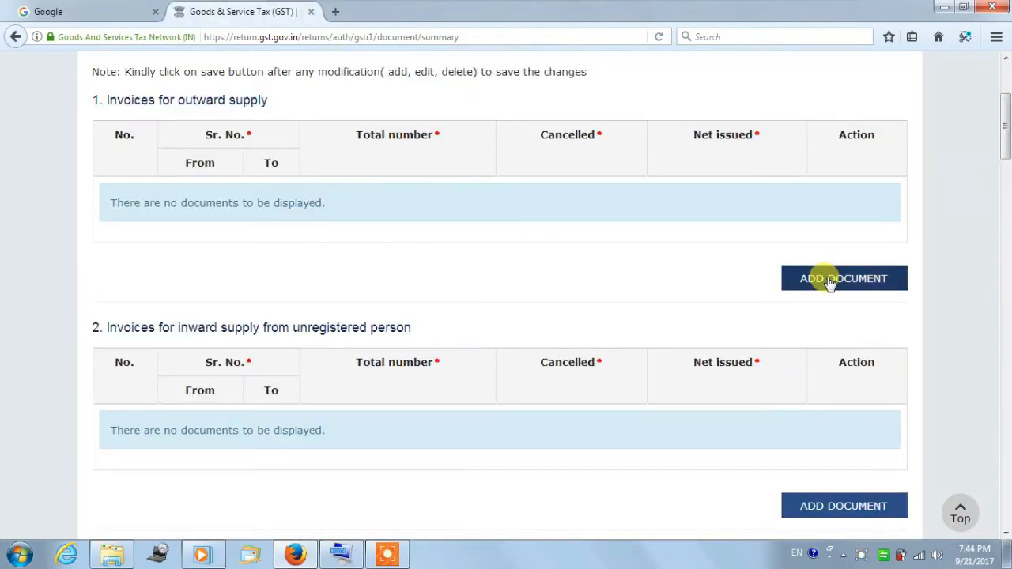
left_click(843, 278)
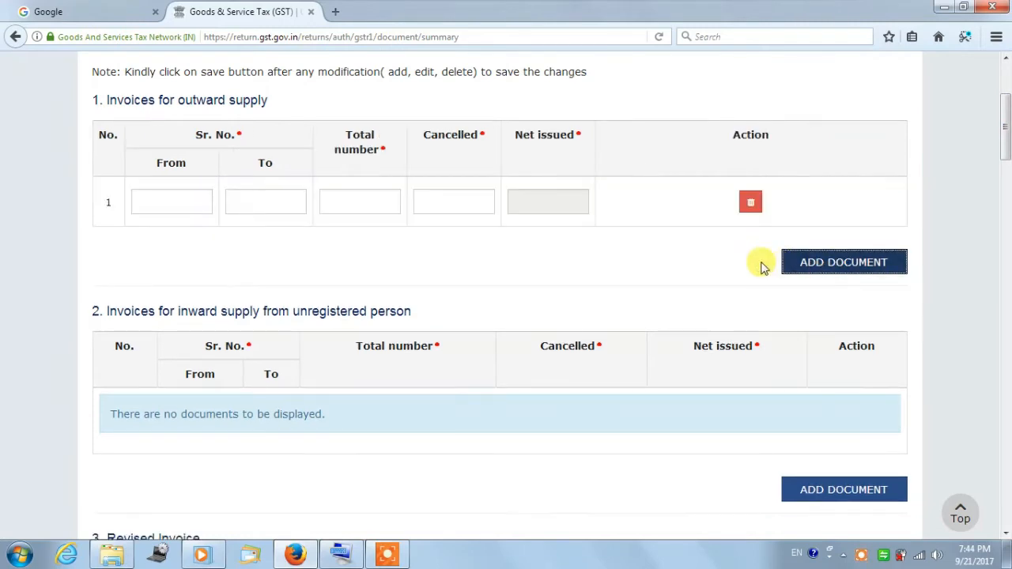
- Fill the new row with serials 1 to 10 and 0 cancelled
left_click(171, 202)
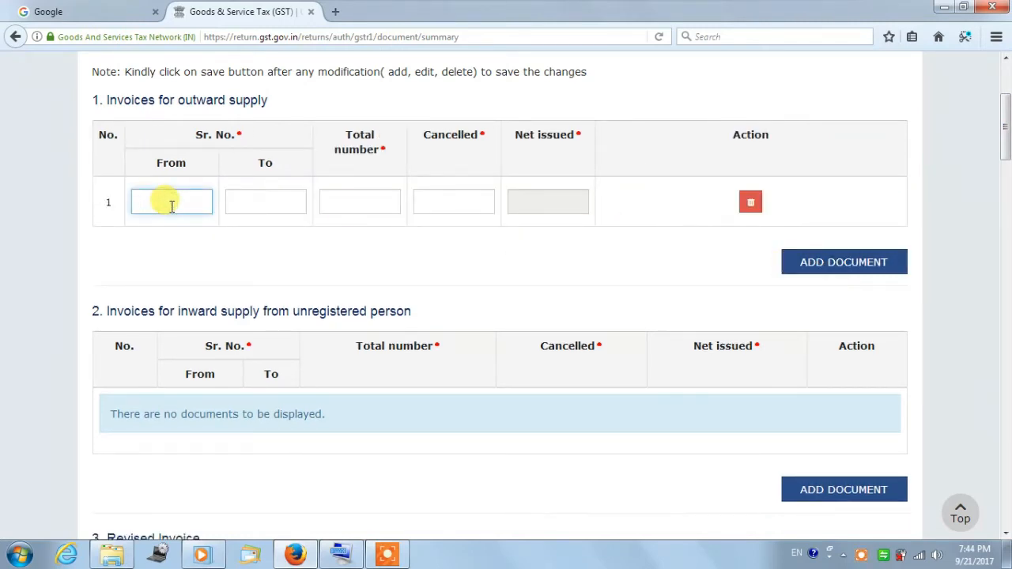
type("1")
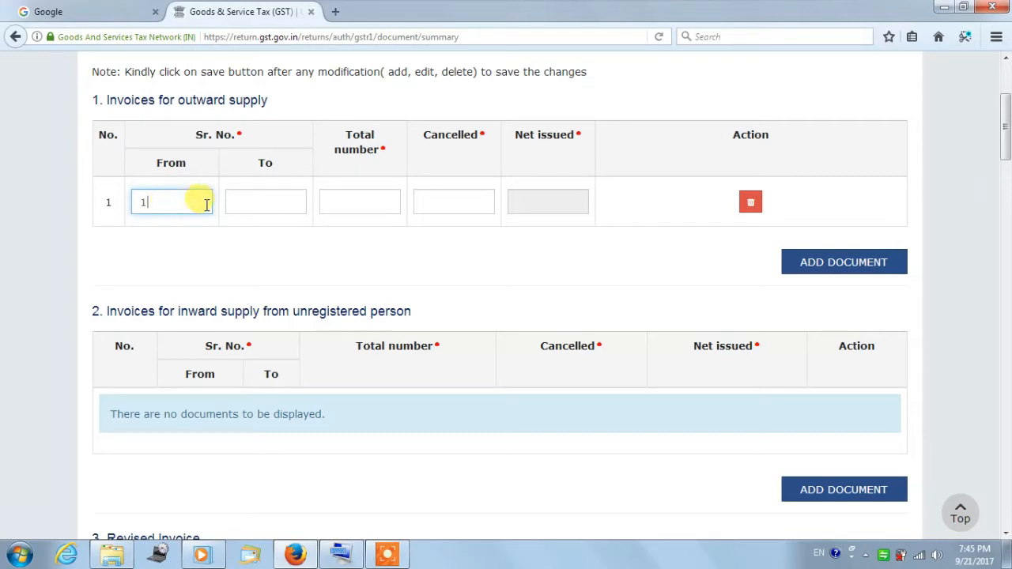
left_click(265, 201)
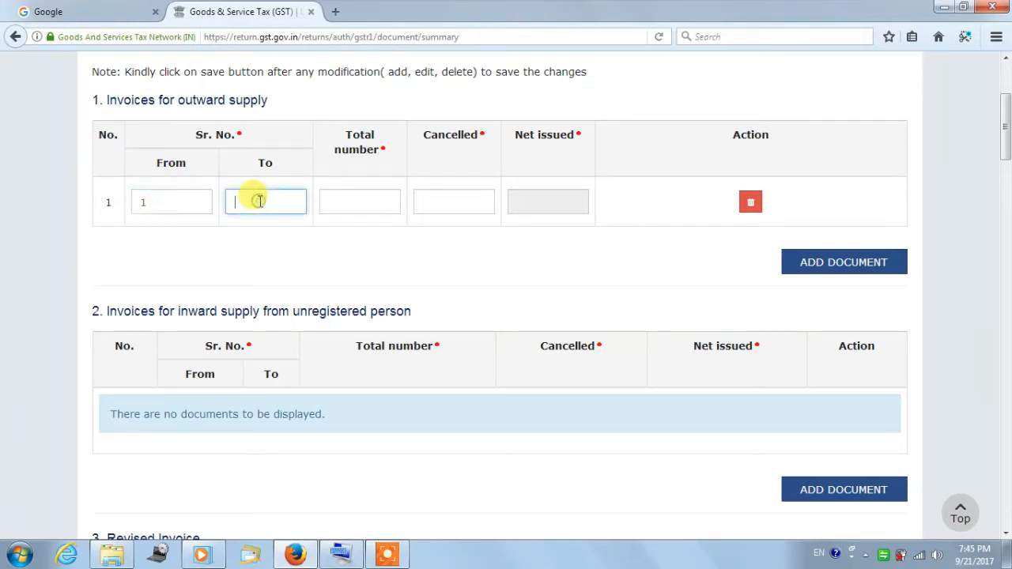
type("10")
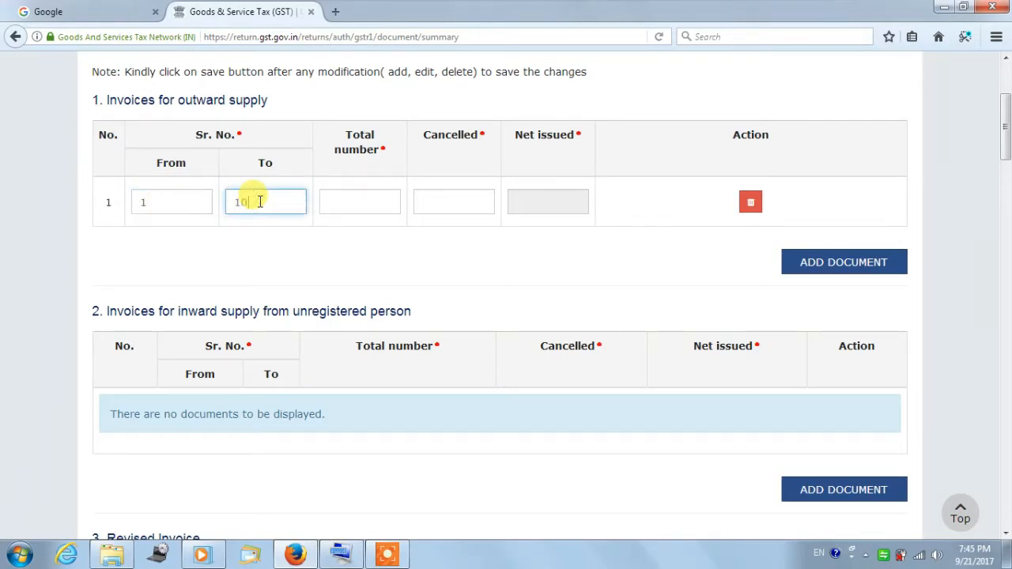
left_click(359, 201)
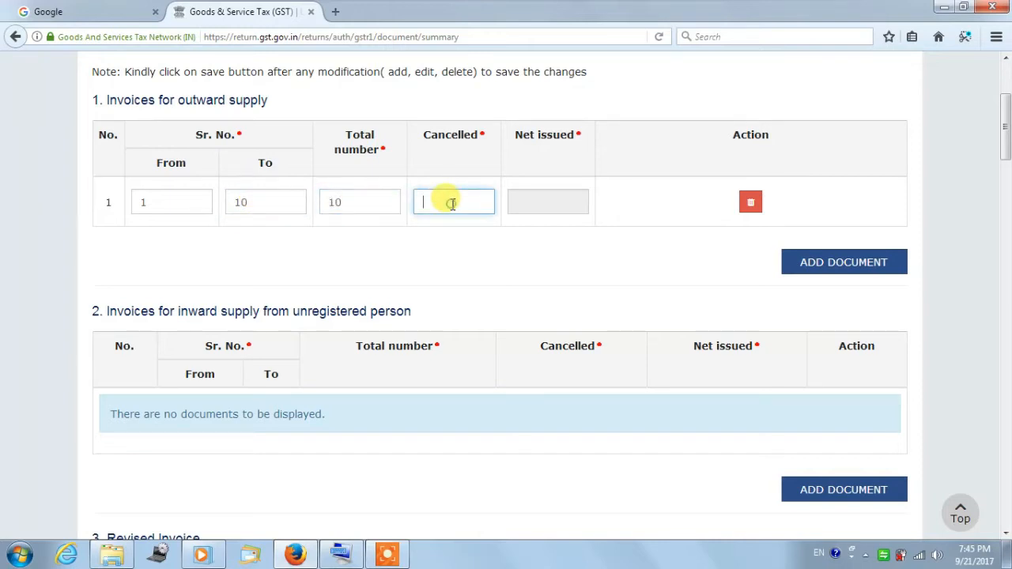
type("0")
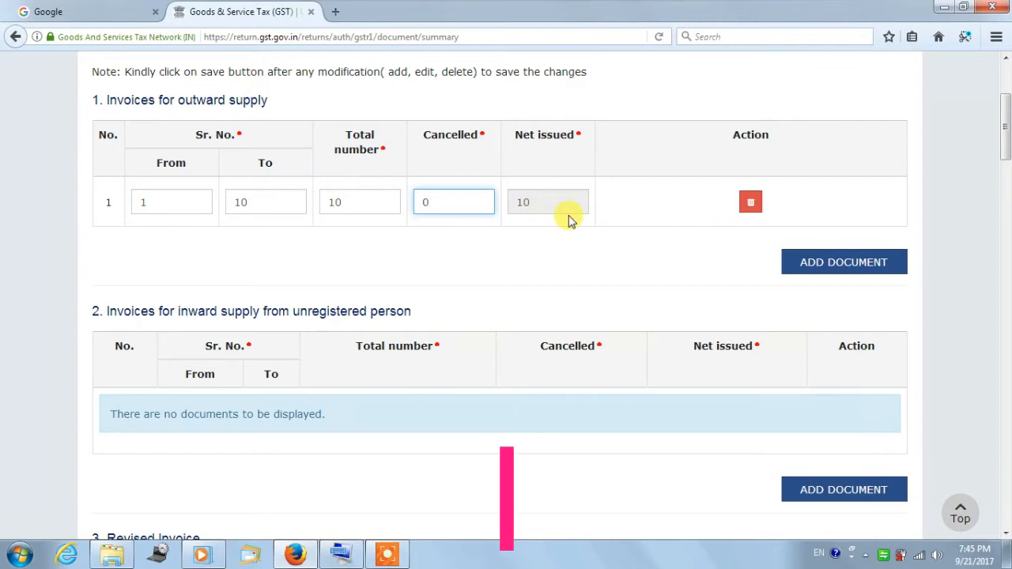
- Delete the serial 1–10 invoice row, confirming past the warning
left_click(749, 202)
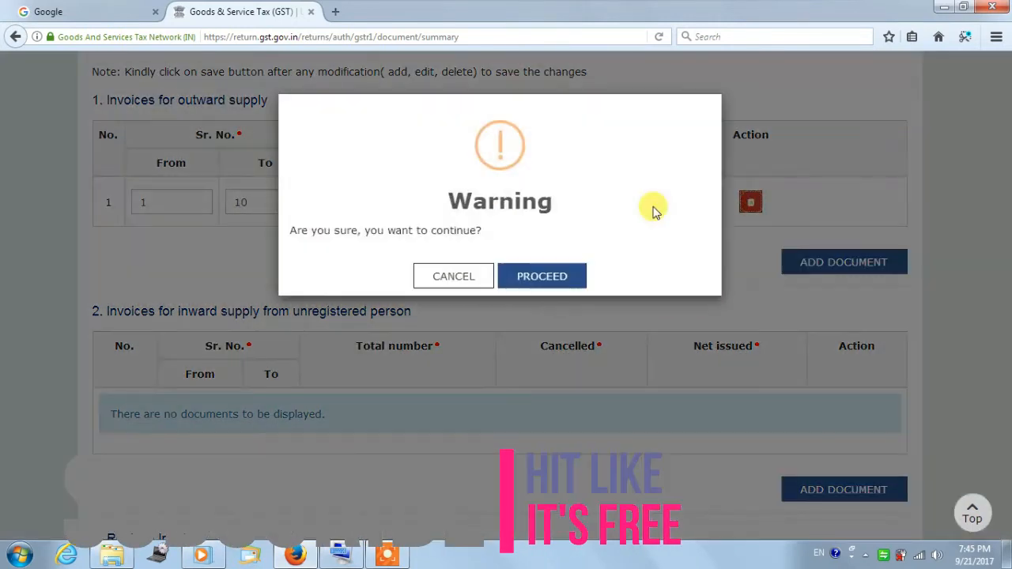
mouse_move(432, 242)
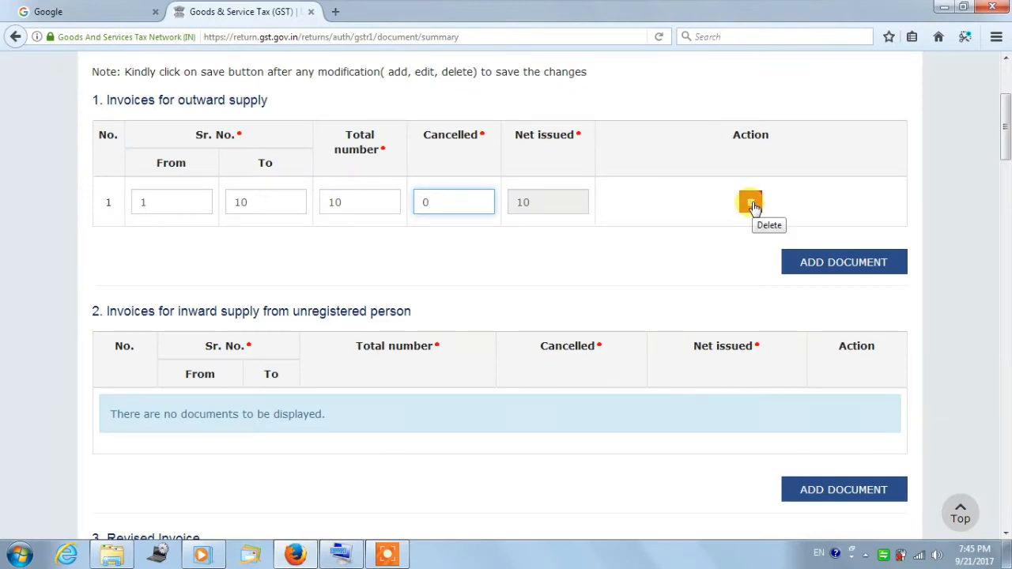
left_click(750, 201)
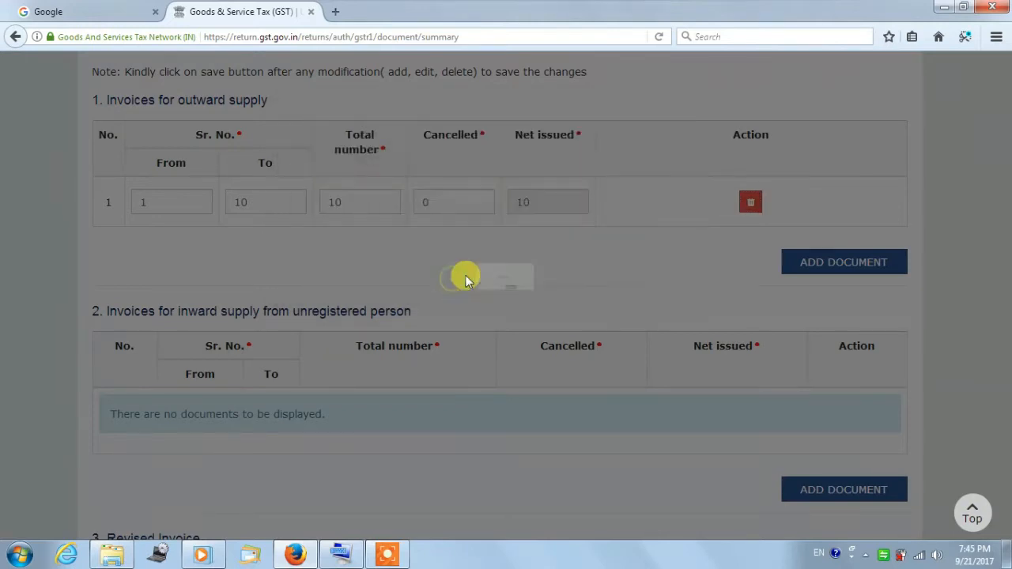
left_click(750, 201)
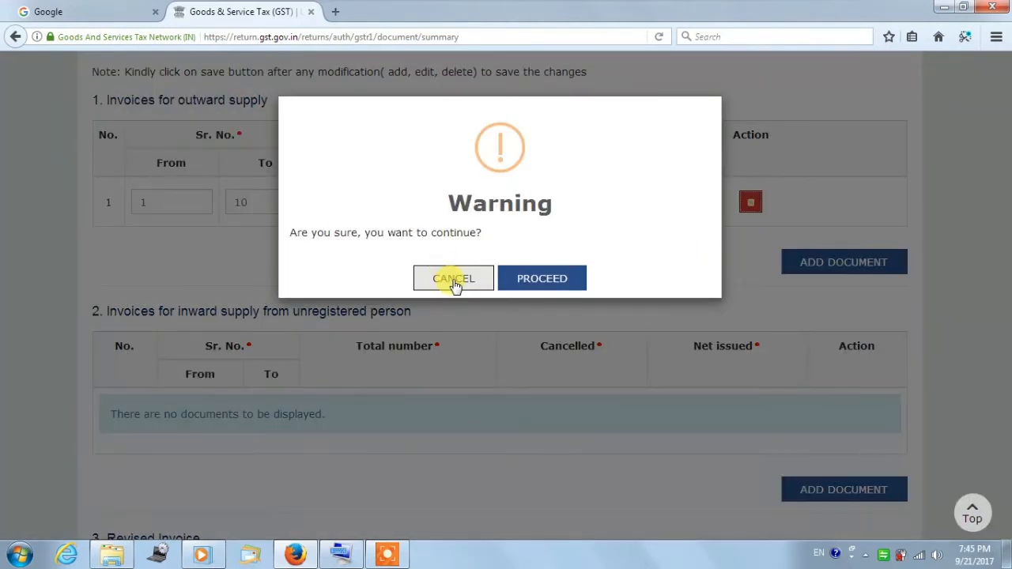
left_click(541, 278)
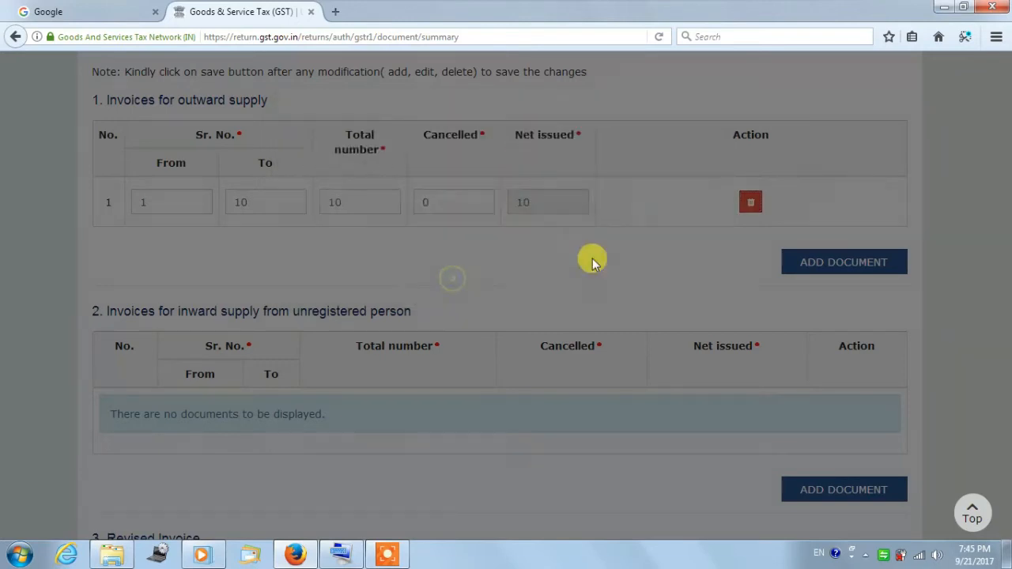
left_click(750, 202)
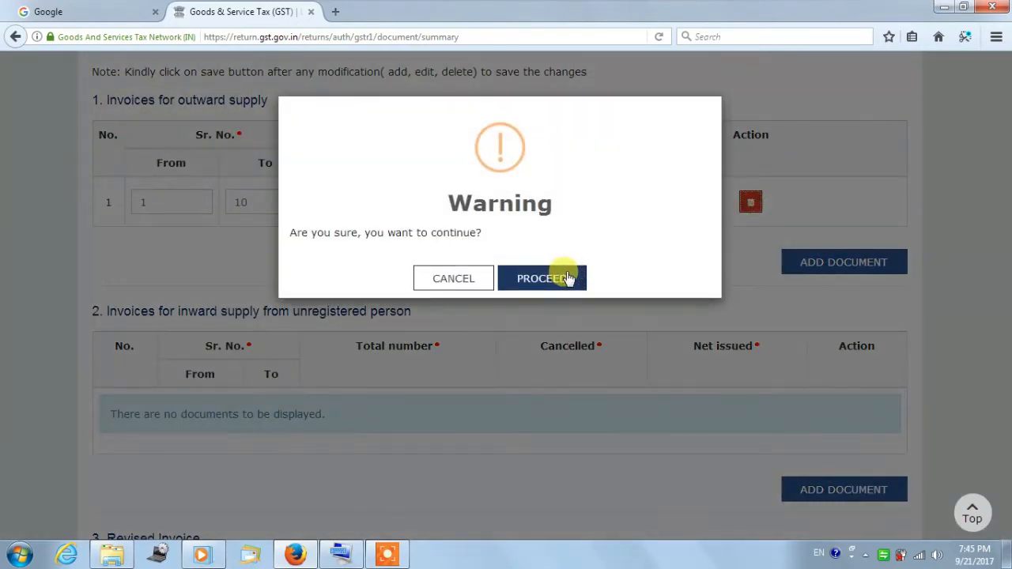
left_click(541, 277)
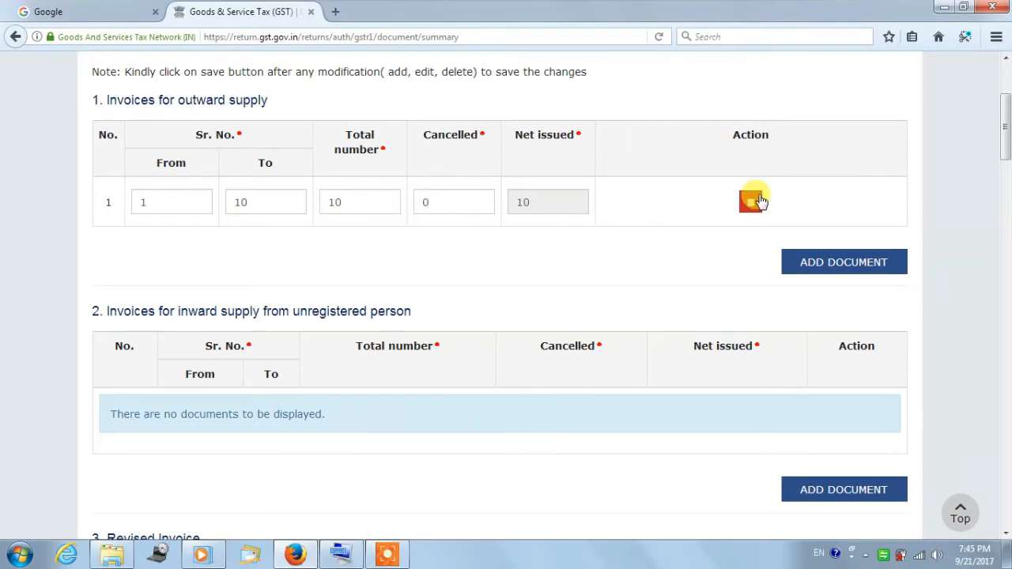
left_click(751, 200)
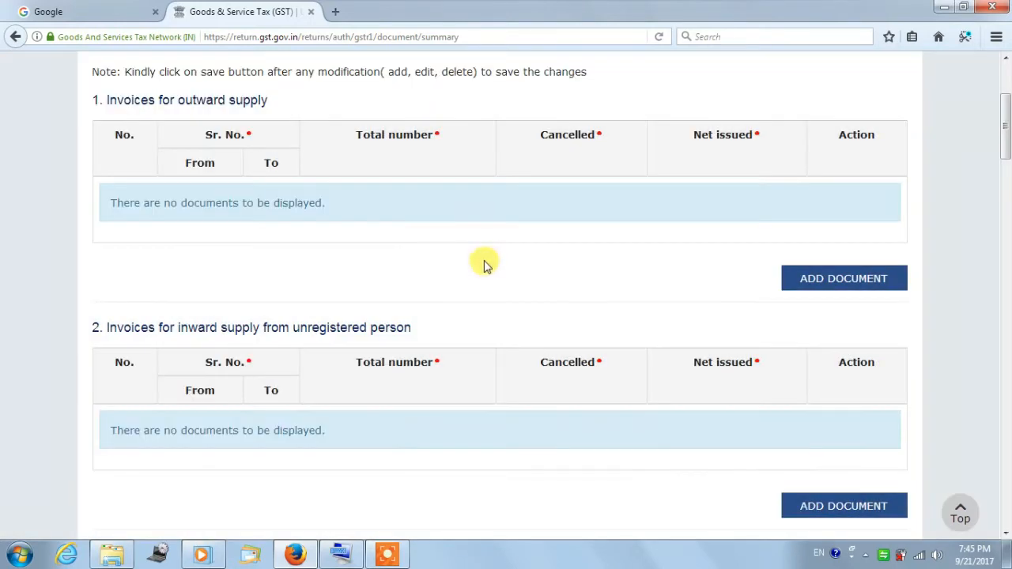
mouse_move(241, 202)
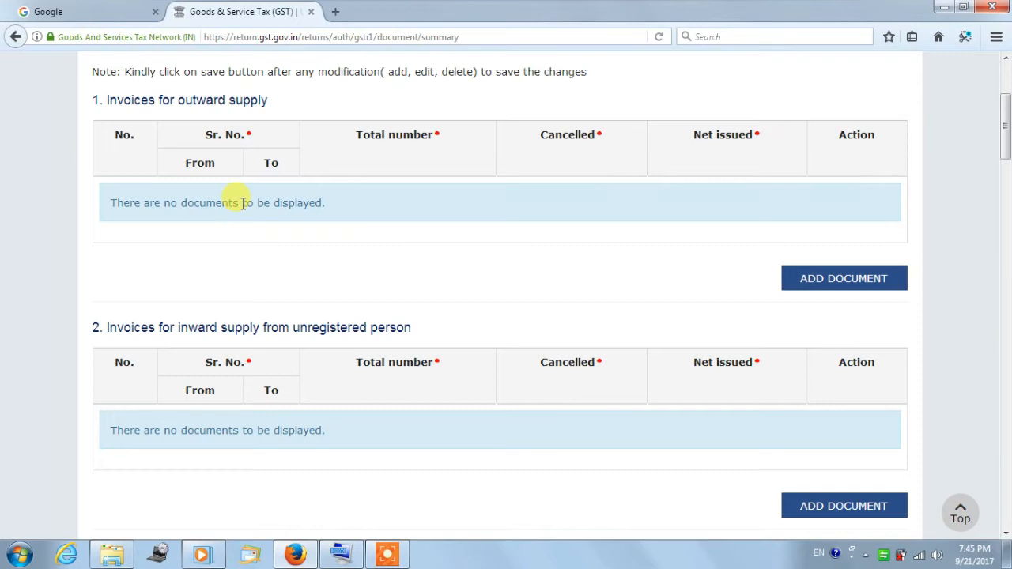
mouse_move(684, 255)
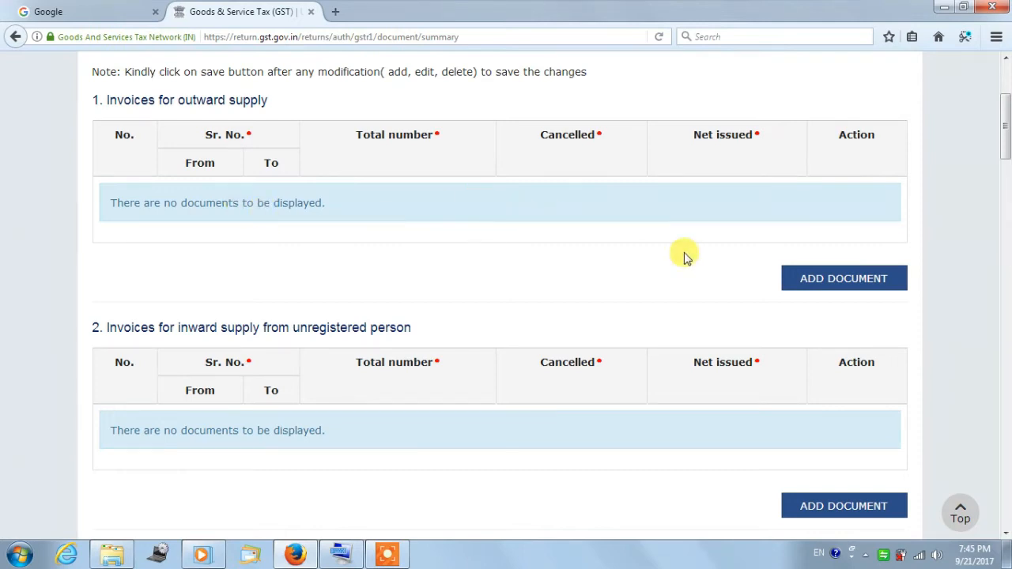
mouse_move(844, 278)
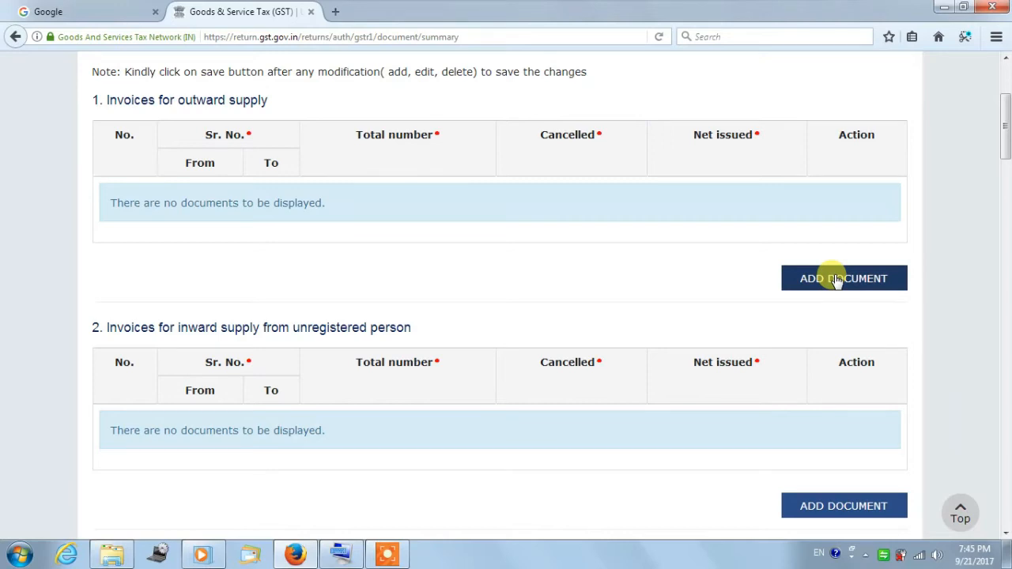
- Insert a blank row under Invoices for outward supply with ADD DOCUMENT
left_click(844, 278)
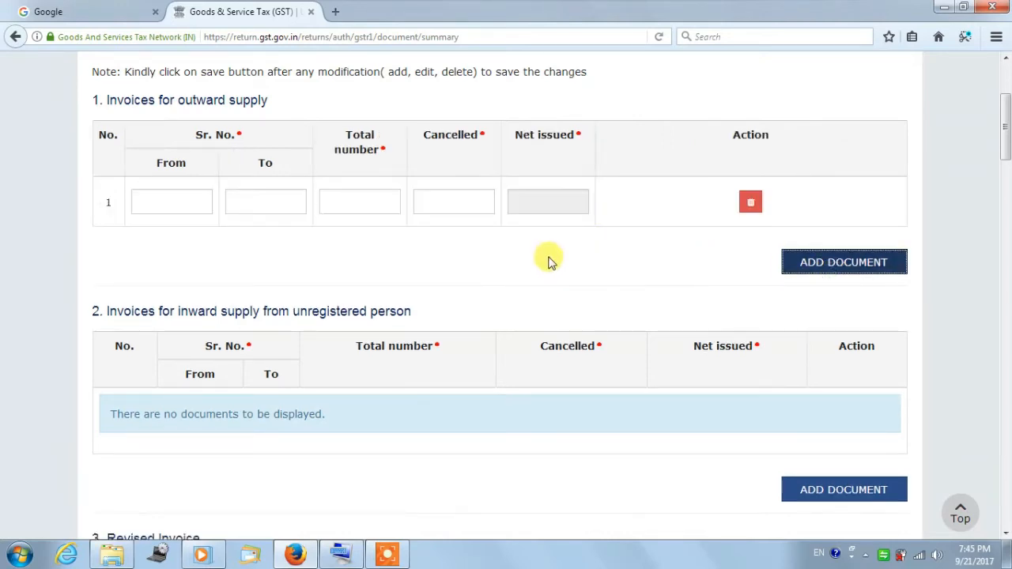
mouse_move(791, 227)
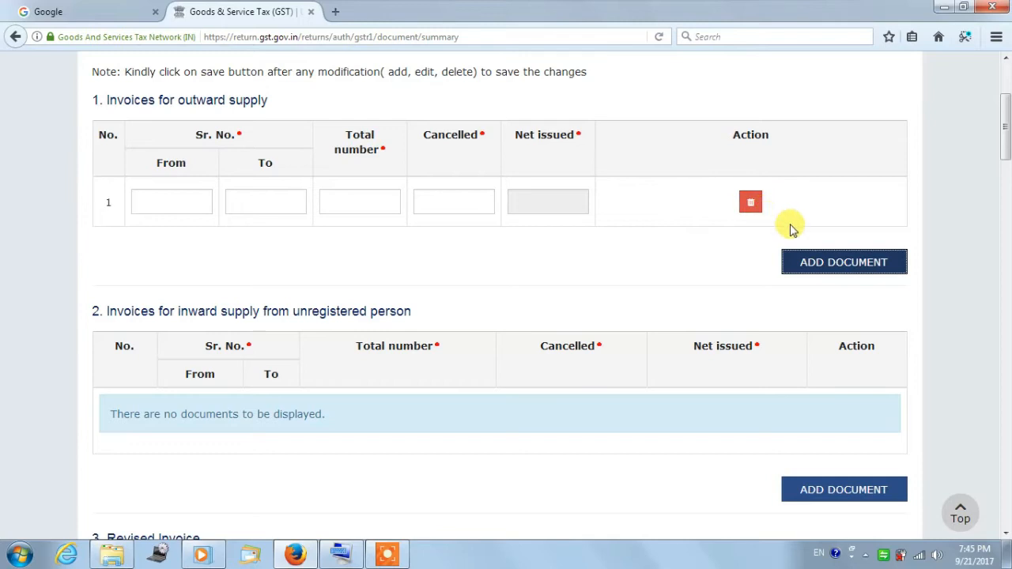
mouse_move(888, 198)
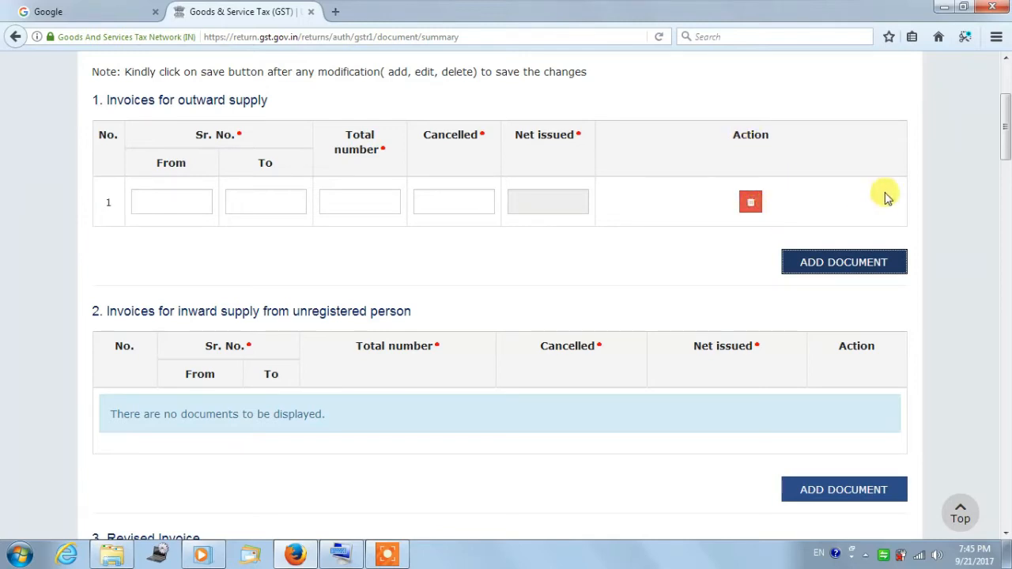
mouse_move(901, 162)
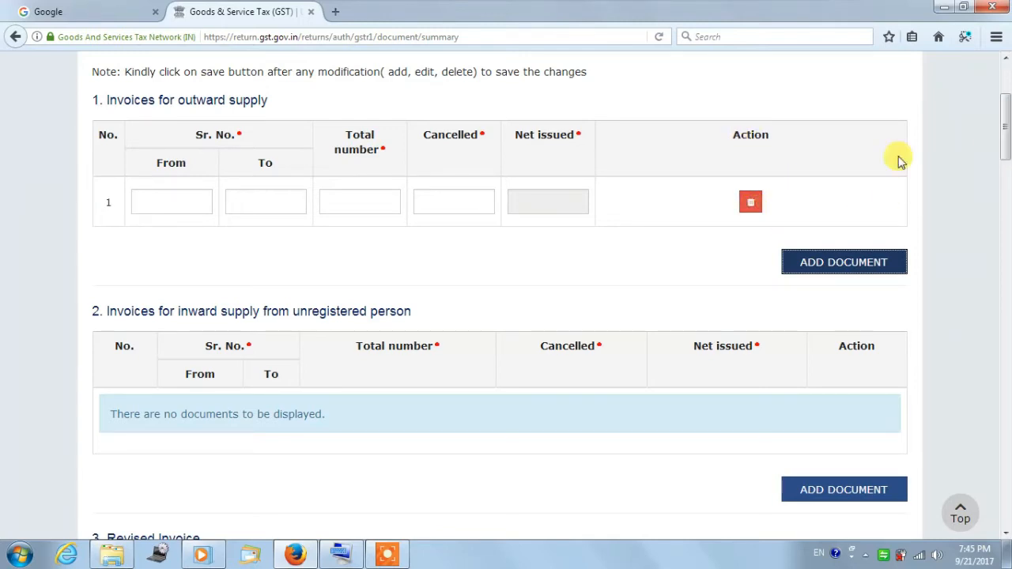
mouse_move(976, 150)
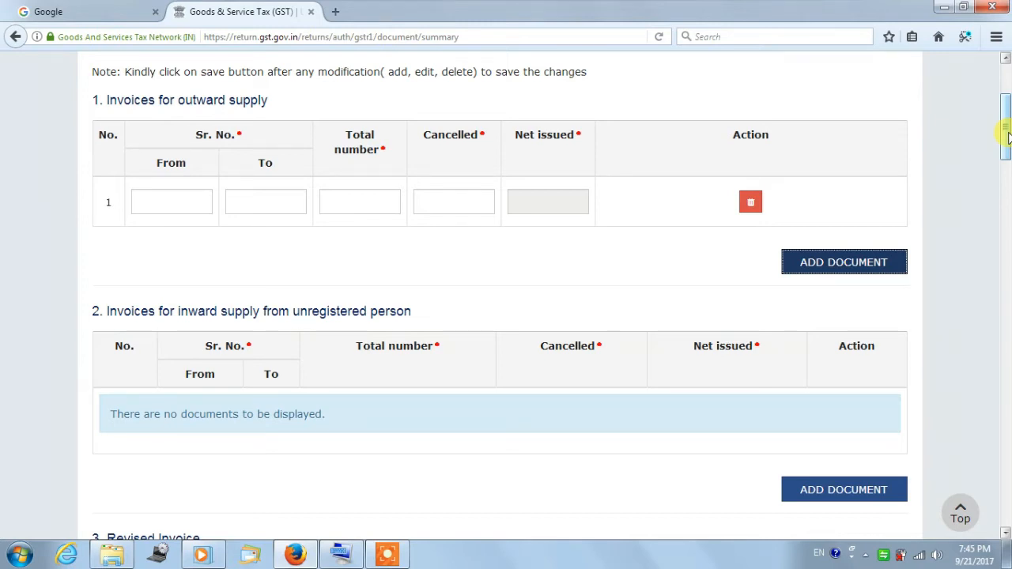
mouse_move(749, 202)
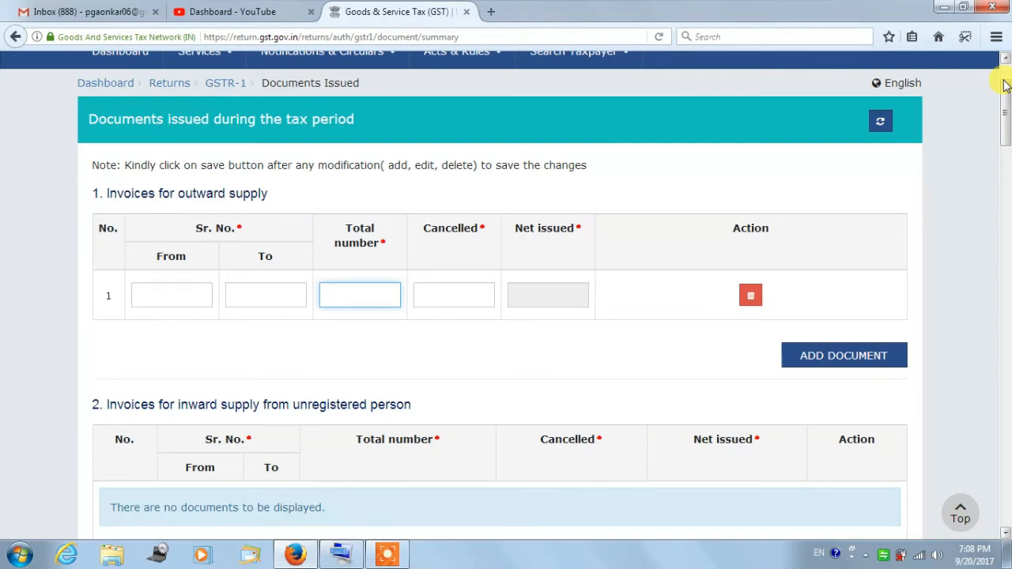
left_click(359, 294)
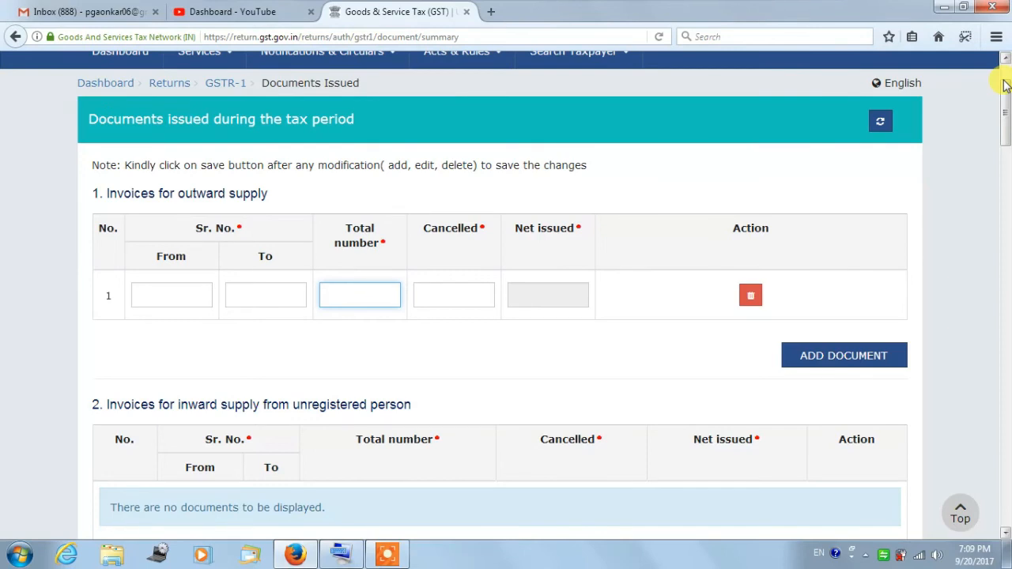
- Scroll to the end of Documents Issued, past the empty Delivery Challan section
scroll("down", 3)
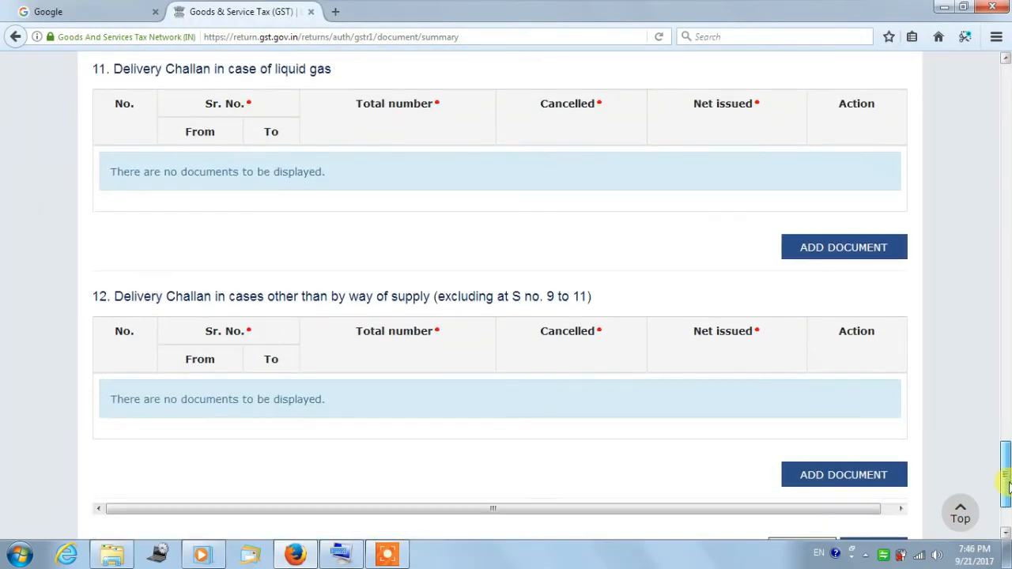
scroll("down", 3)
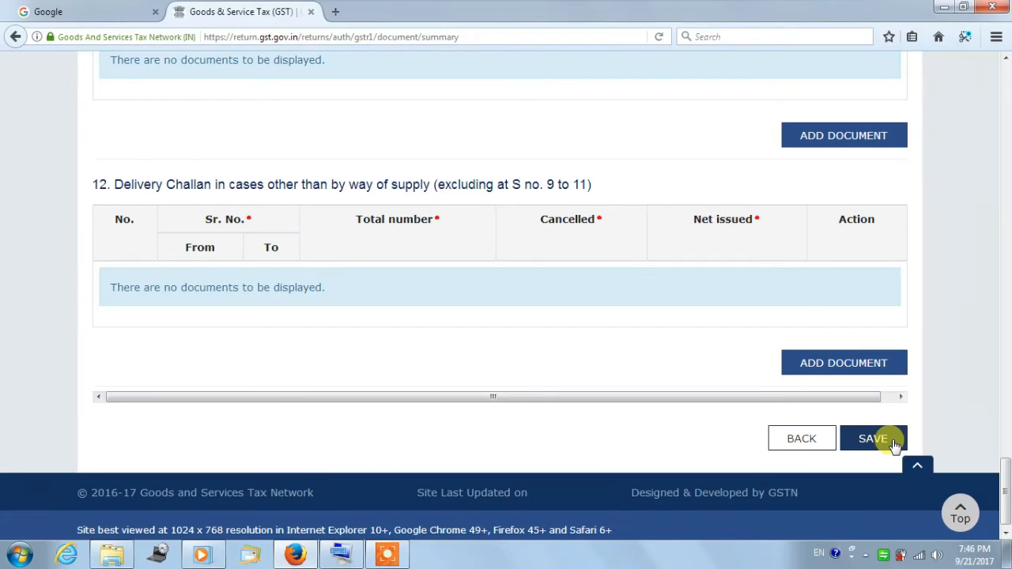
mouse_move(867, 456)
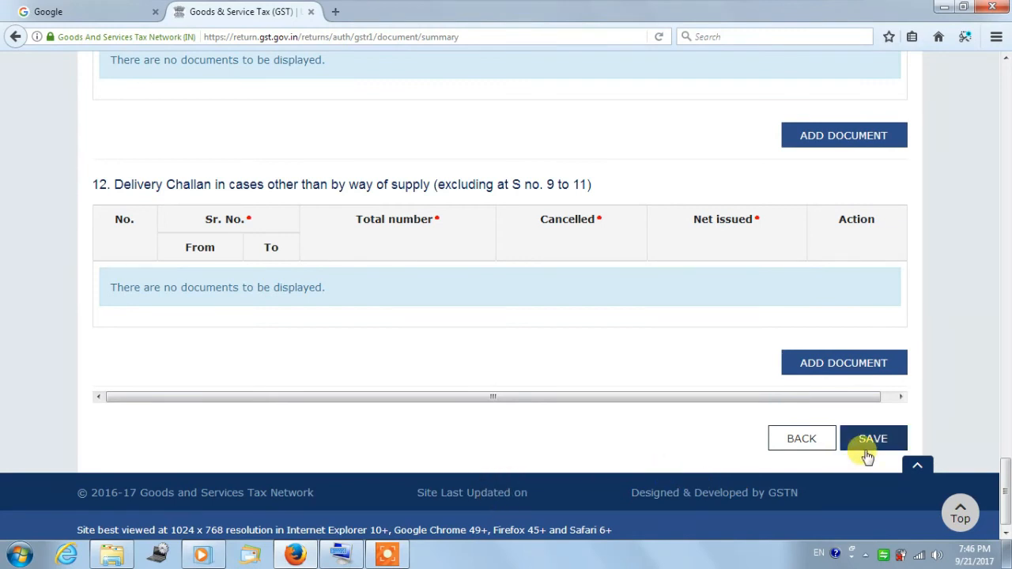
mouse_move(378, 524)
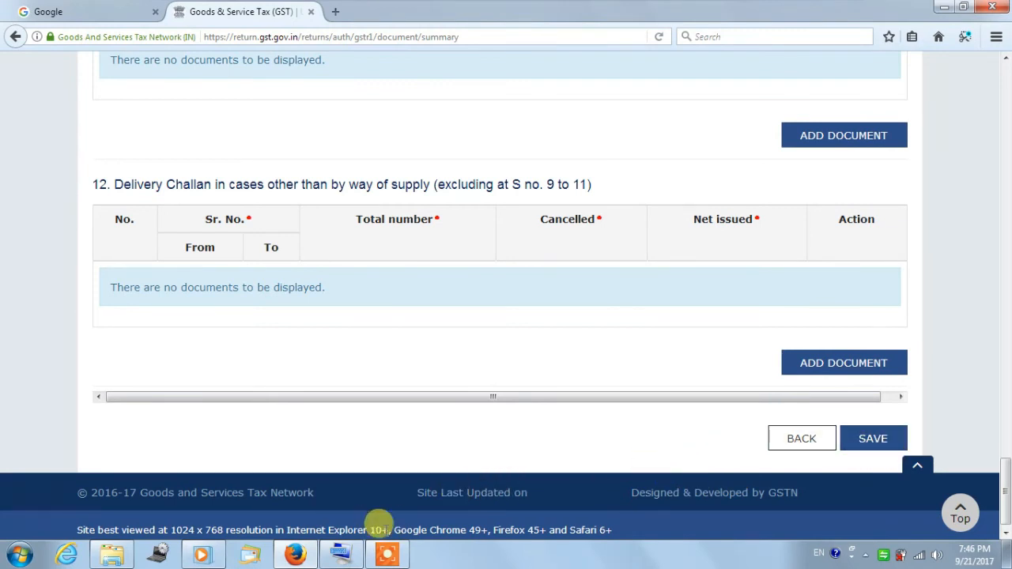
mouse_move(731, 435)
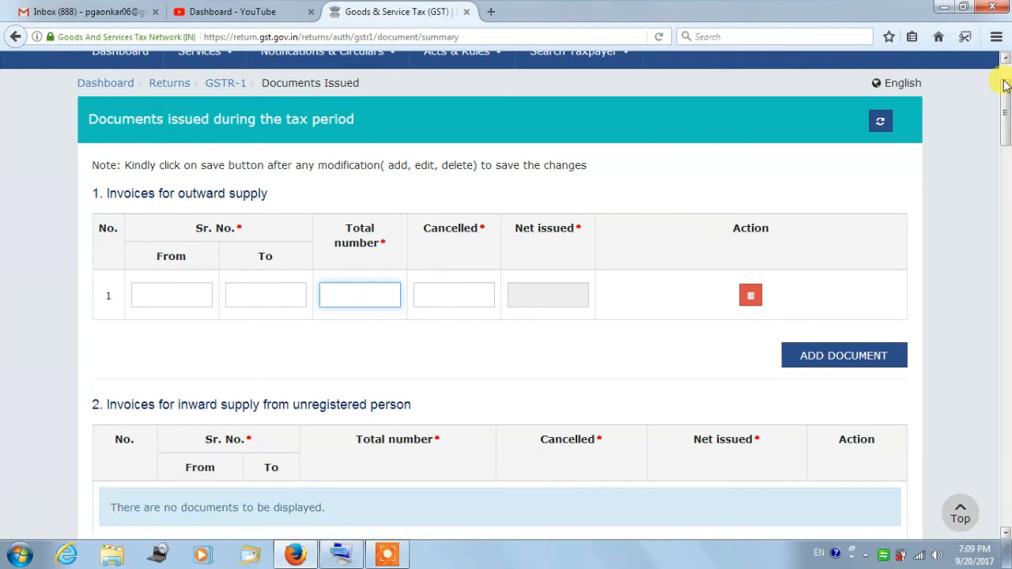
left_click(359, 294)
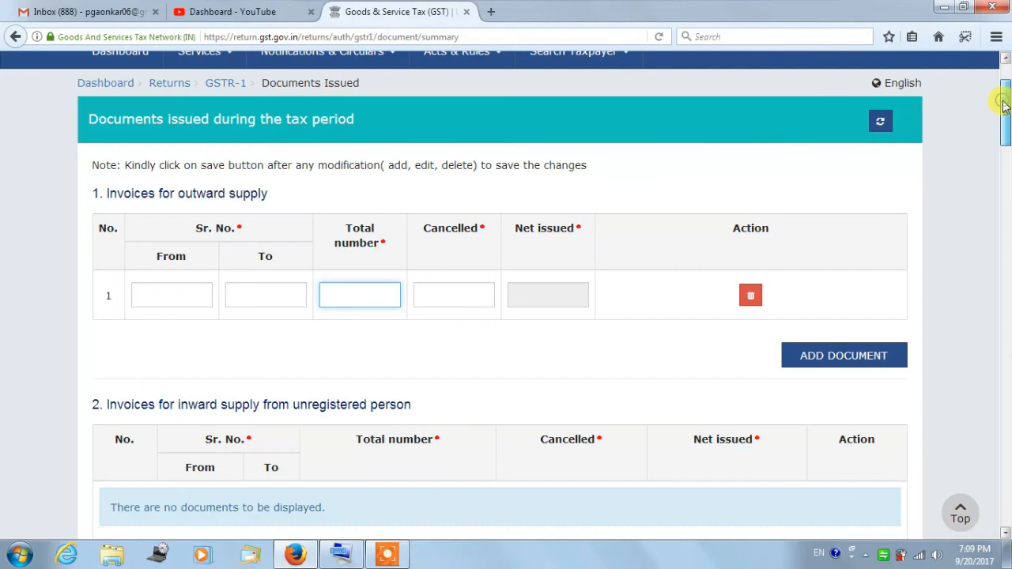
scroll("up", 3)
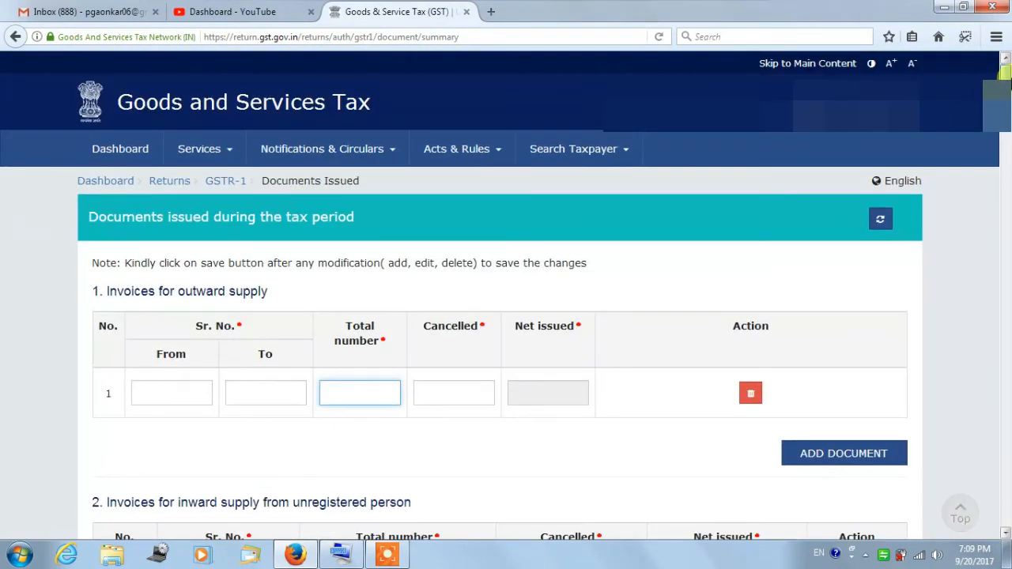
mouse_move(913, 152)
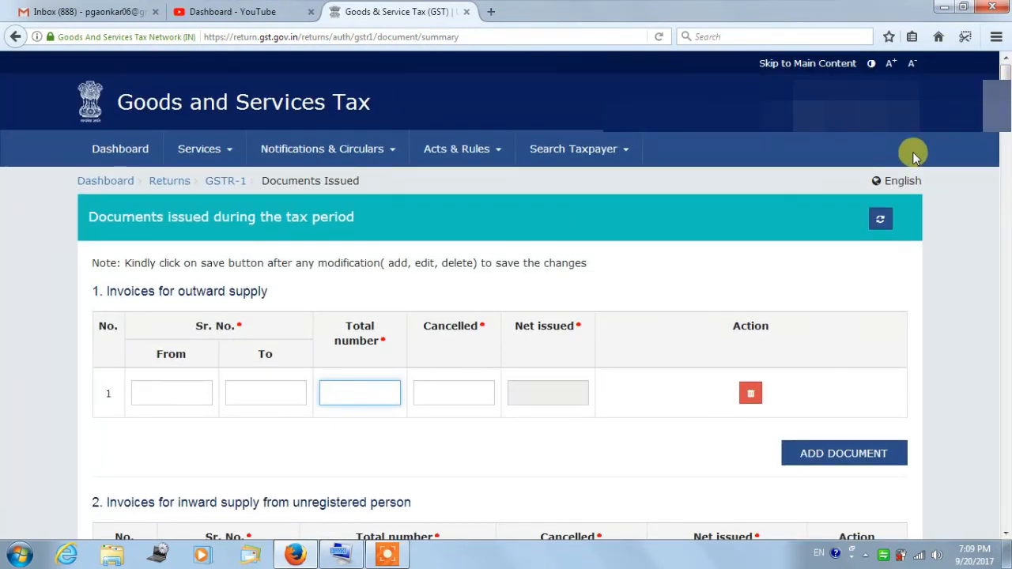